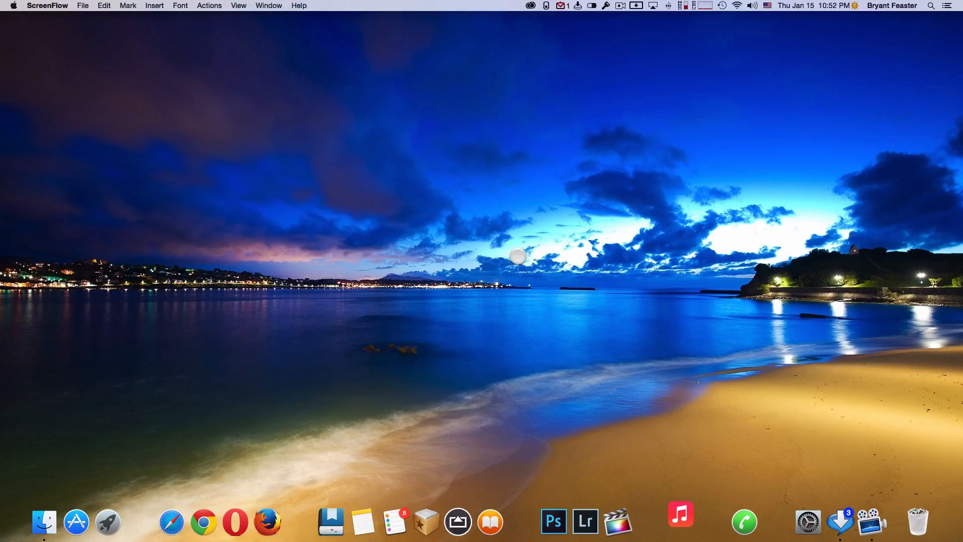
- Launch iTunes, allow incoming network connections so the iPhone registers, then close iTunes
left_click(679, 514)
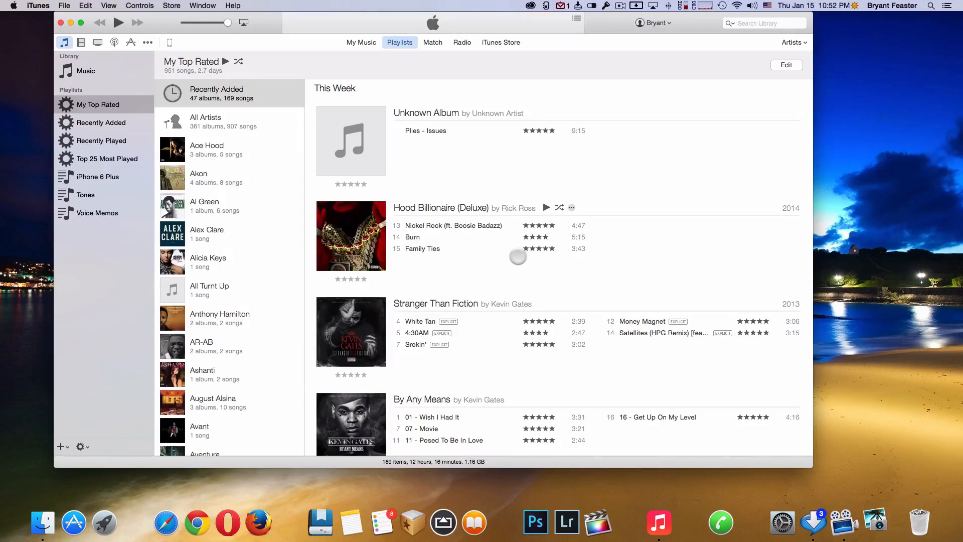
left_click(169, 43)
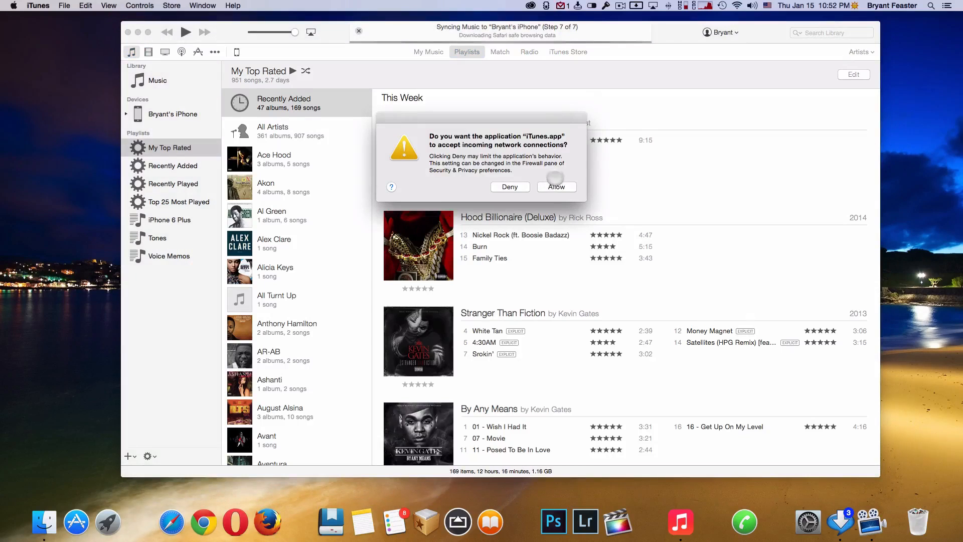
left_click(556, 187)
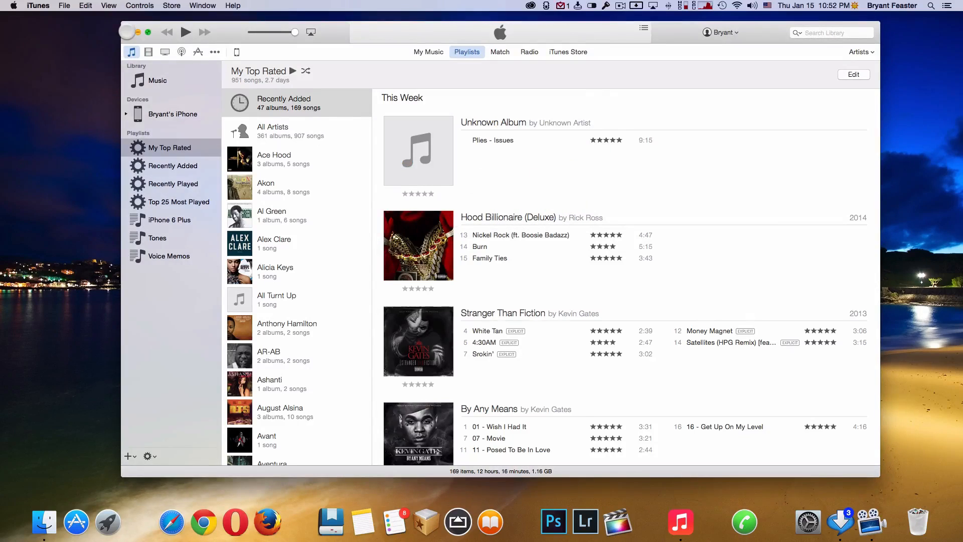
left_click(137, 32)
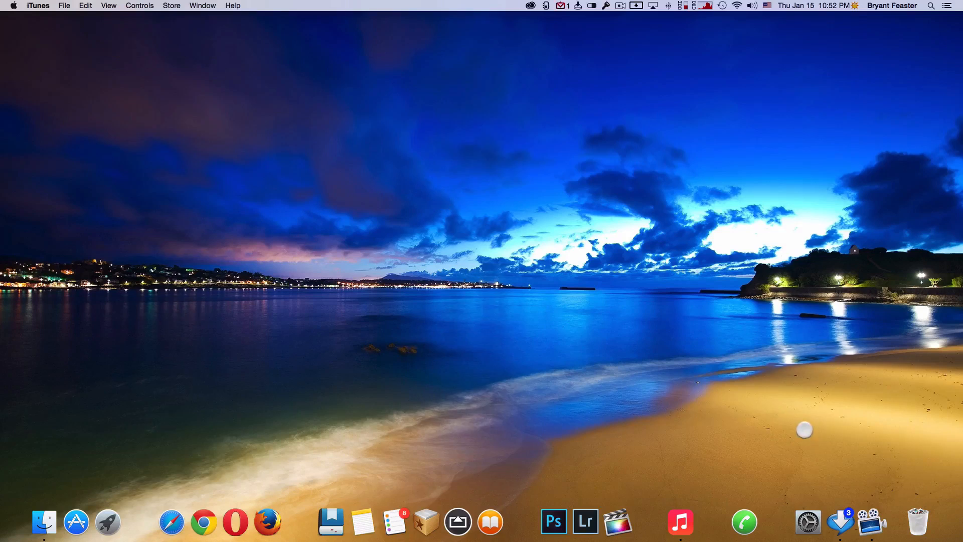
mouse_move(674, 374)
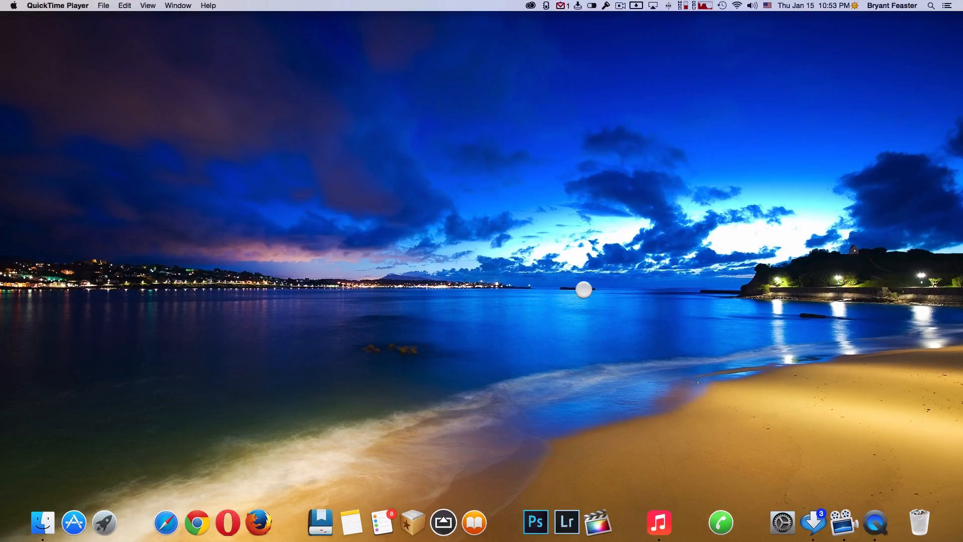
mouse_move(327, 163)
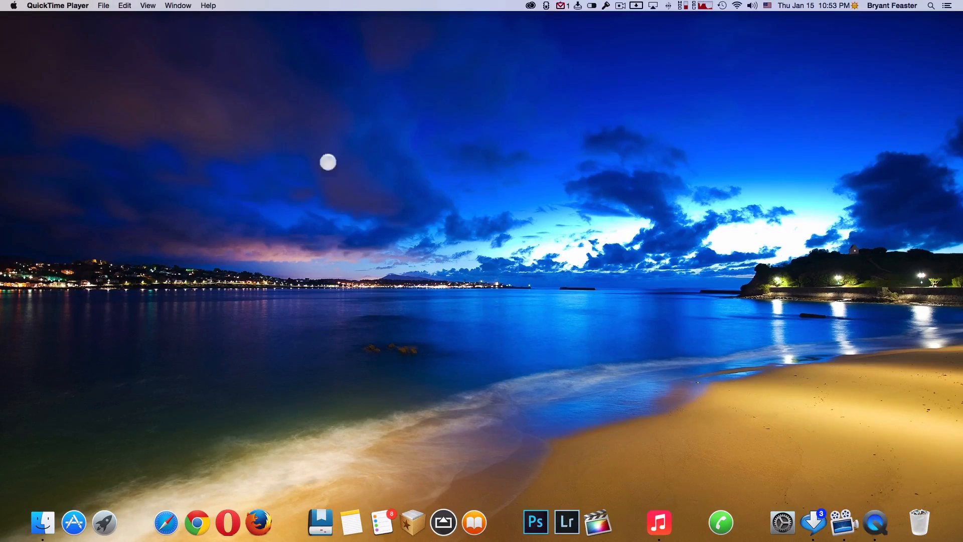
- Start a New Movie Recording in QuickTime Player from the File menu
left_click(103, 6)
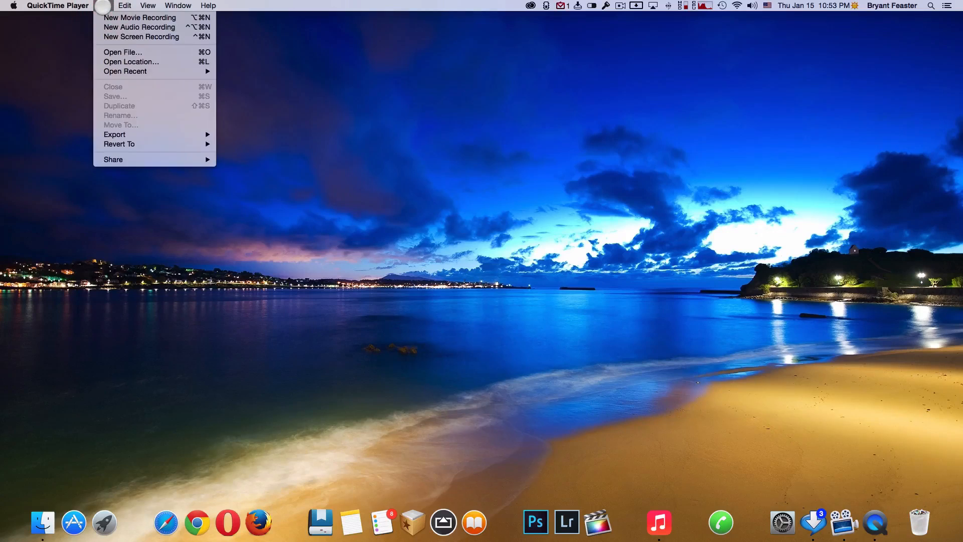
mouse_move(148, 17)
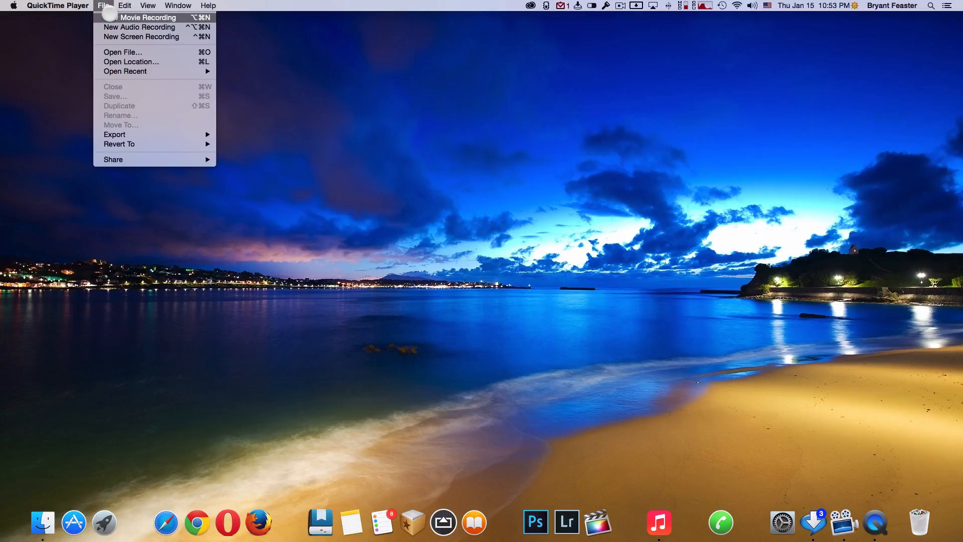
left_click(147, 18)
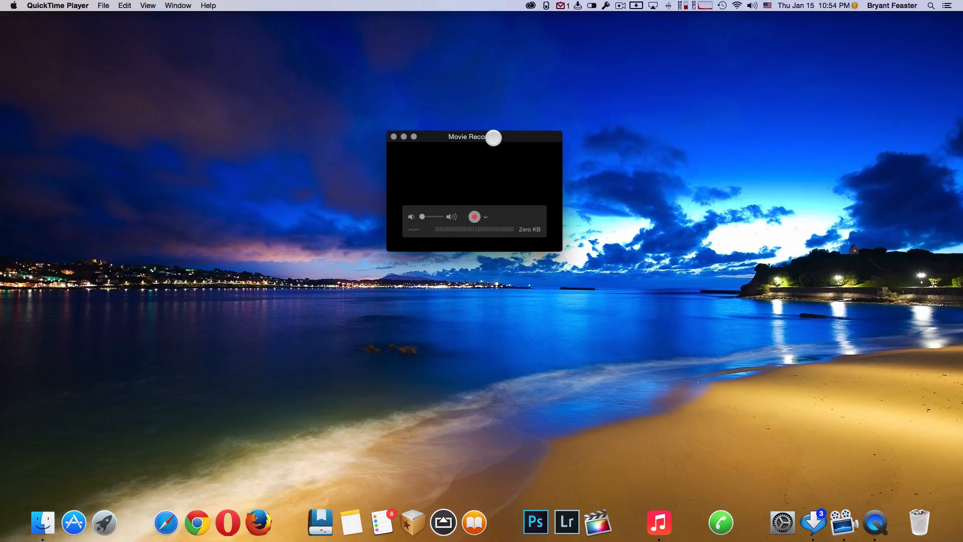
mouse_move(486, 221)
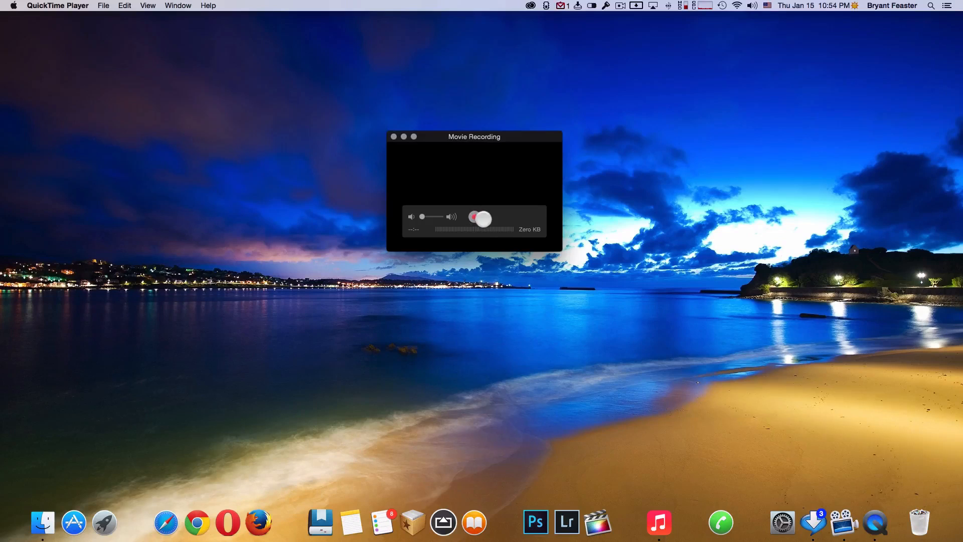
- Choose the connected iPhone as the recording's camera source
left_click(483, 217)
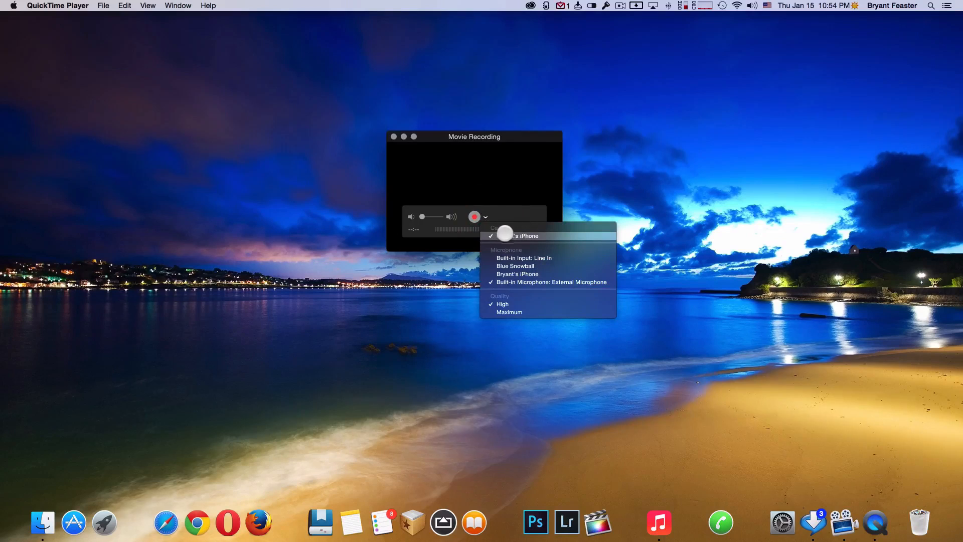
mouse_move(566, 236)
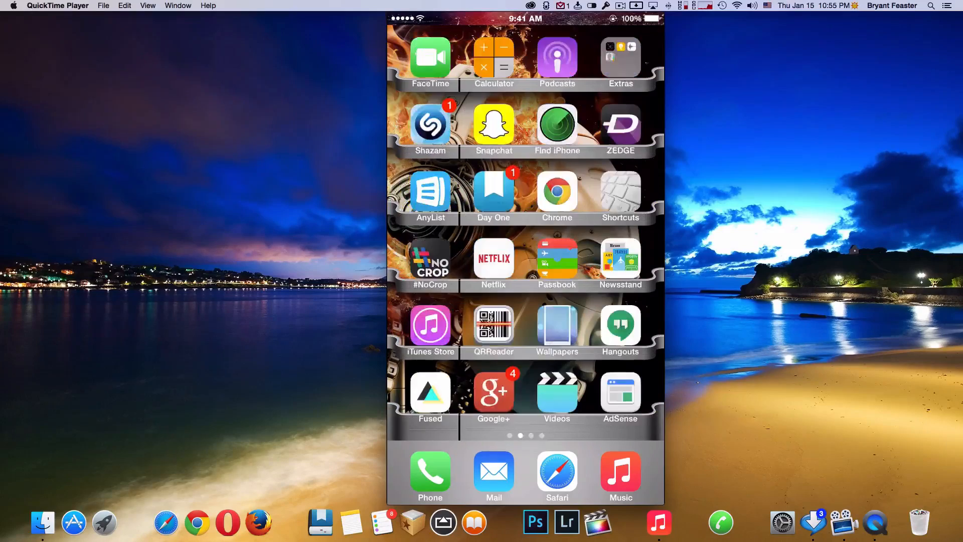
- Swipe through the iPhone's home screen pages while the mirror follows live
scroll("left", 3)
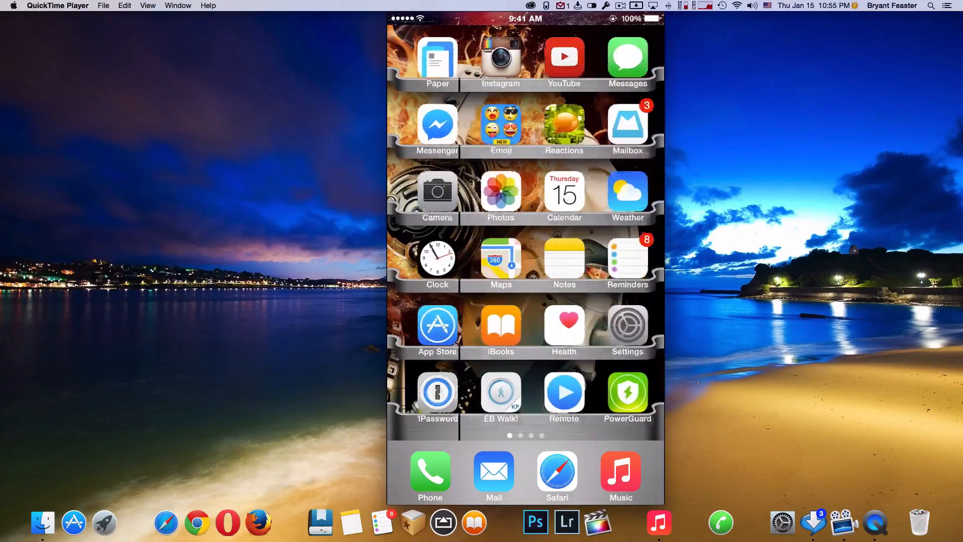
scroll("left", 3)
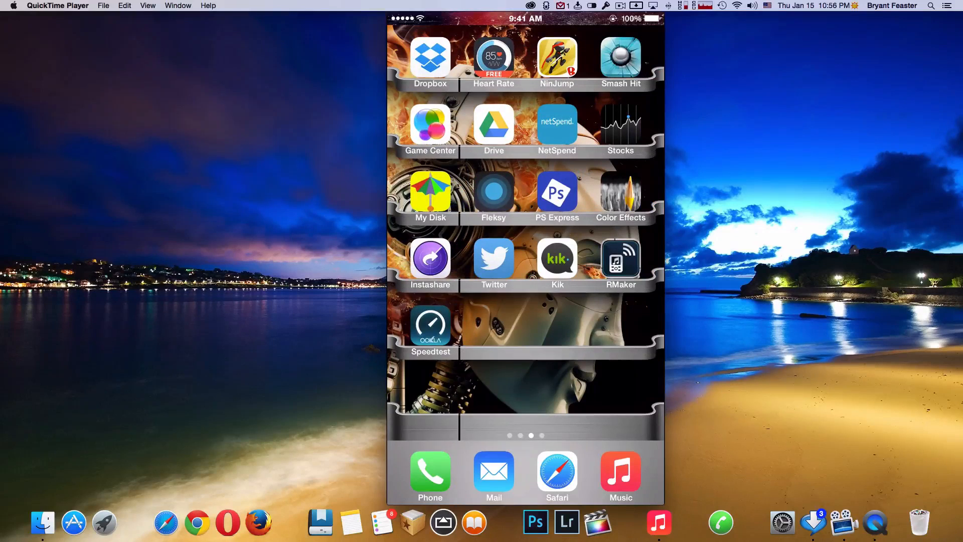
scroll("left", 3)
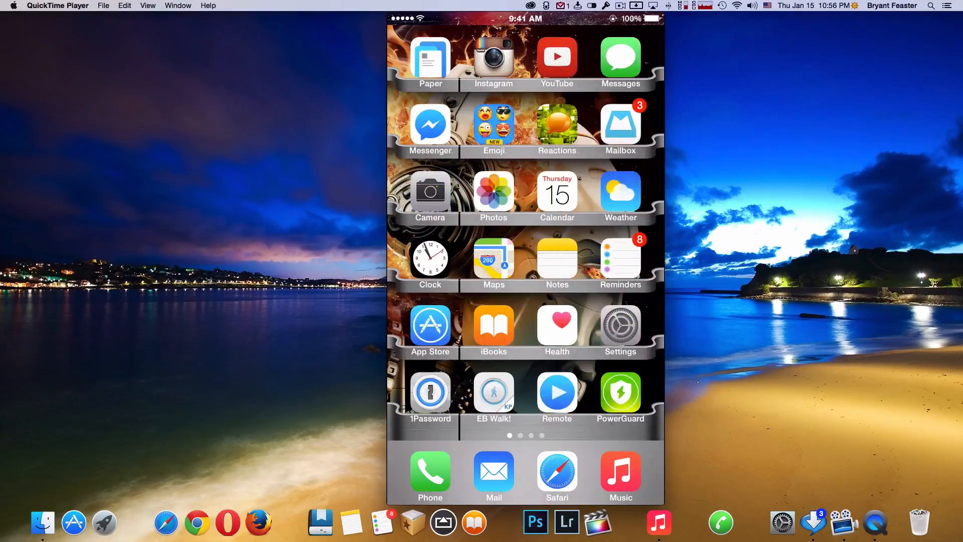
scroll("left", 3)
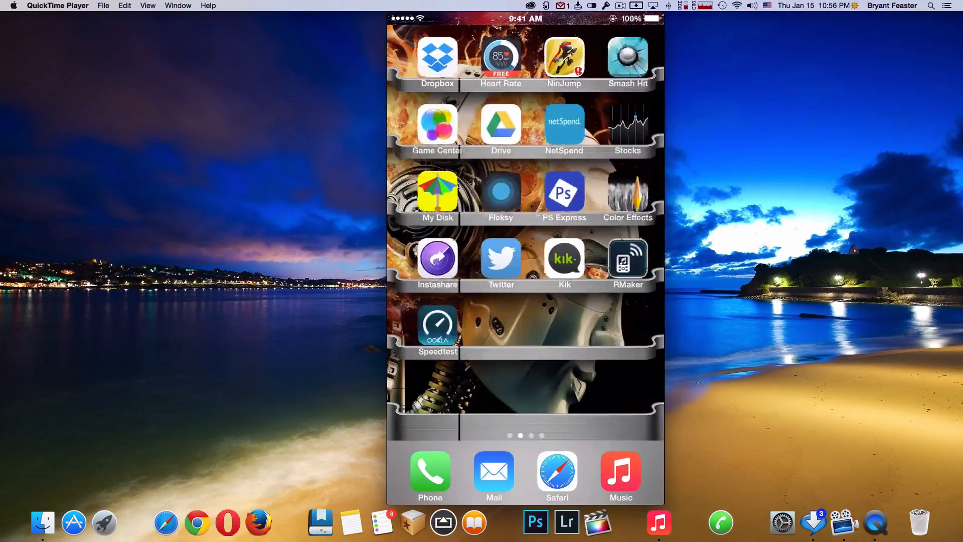
scroll("left", 3)
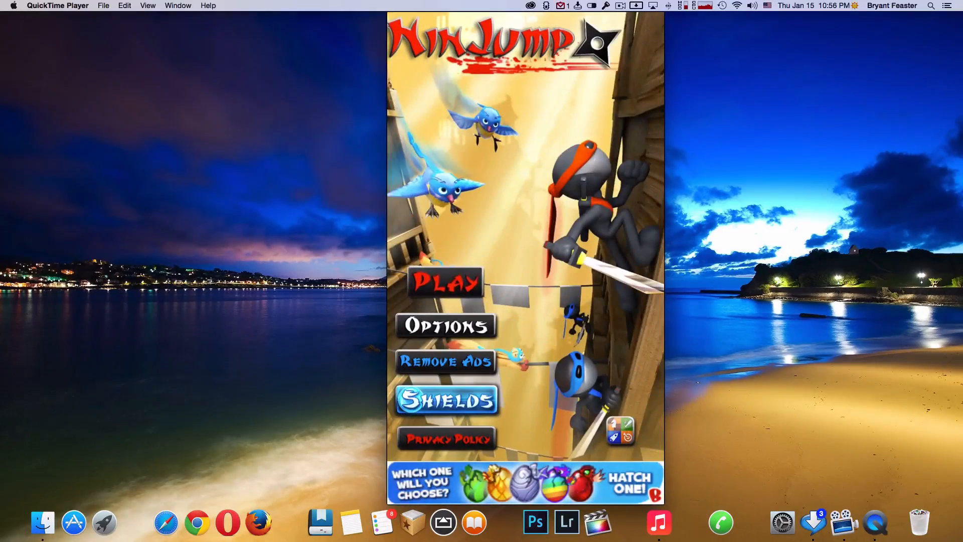
- Show NinJump in the mirror, then return the iPhone to its home screen
left_click(446, 283)
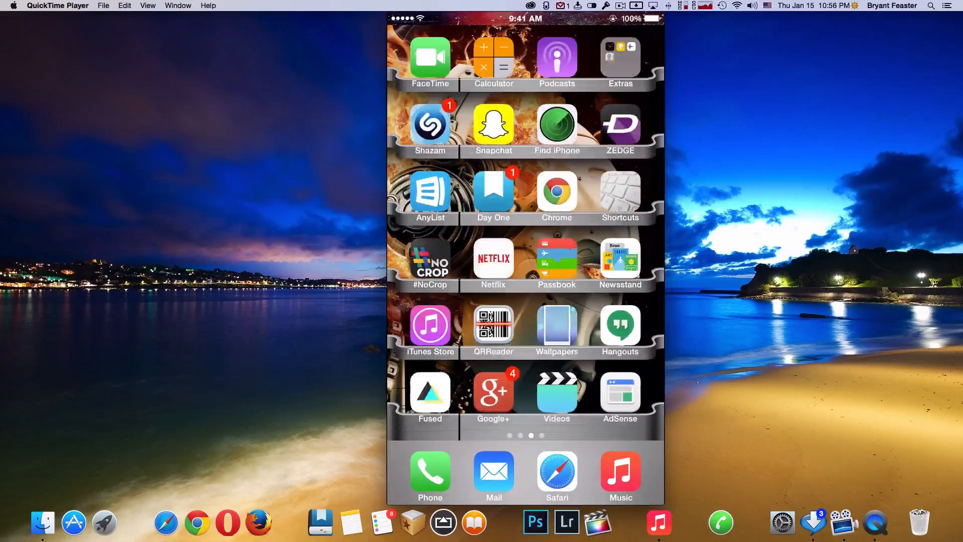
left_click(492, 57)
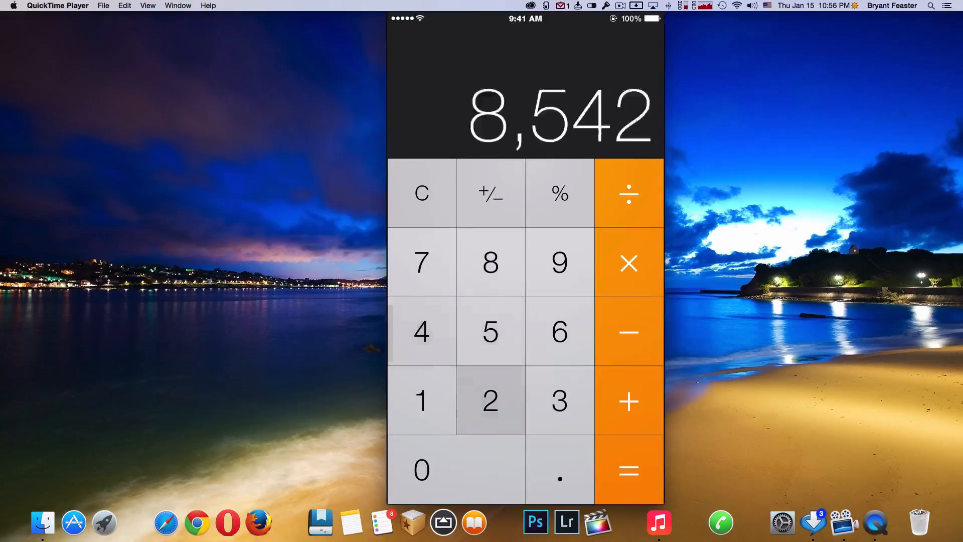
left_click(627, 261)
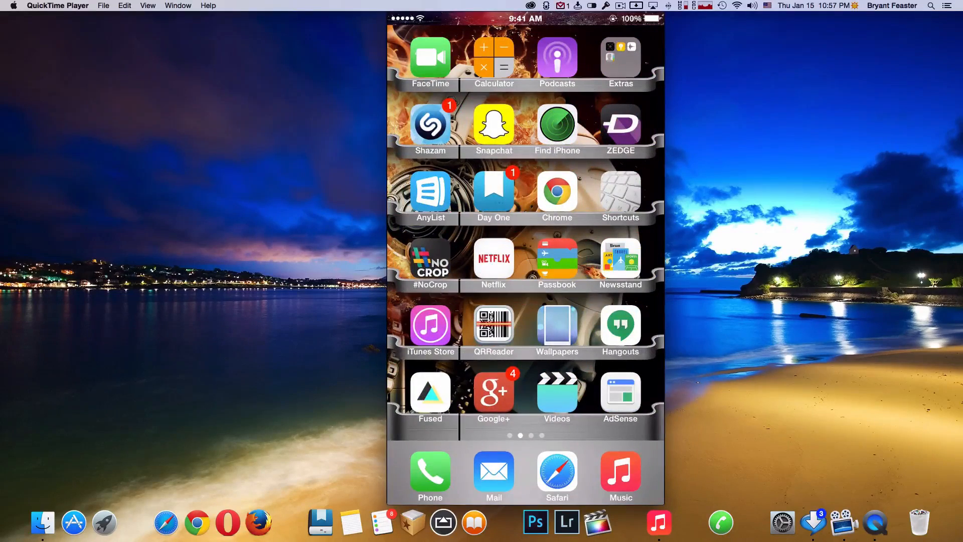
- Reveal the Movie Recording window's controls and close it, leaving the desktop
left_click(493, 258)
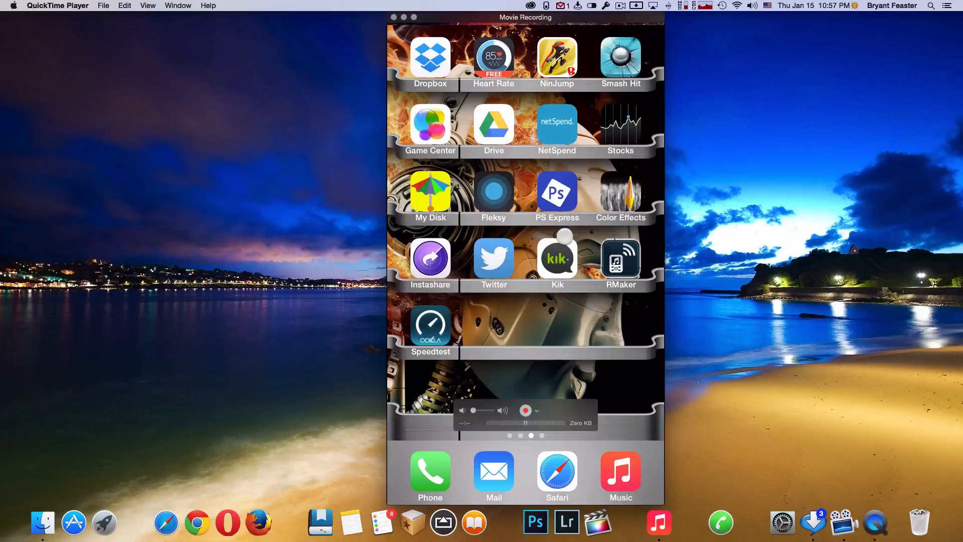
left_click(524, 410)
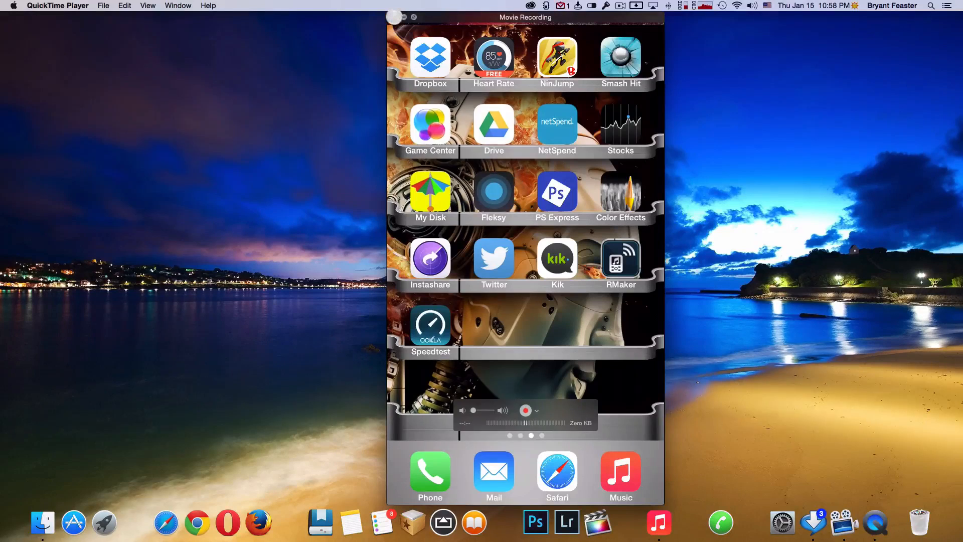
left_click(404, 17)
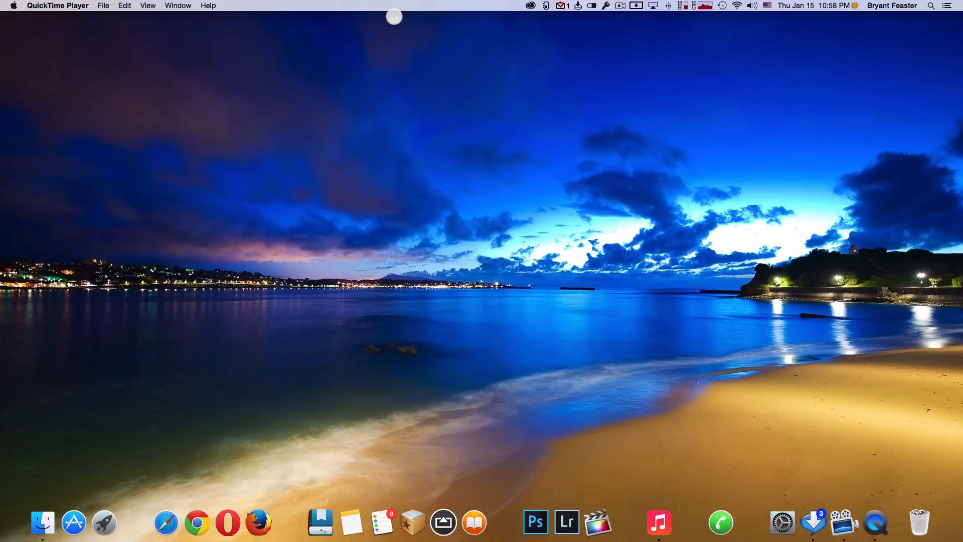